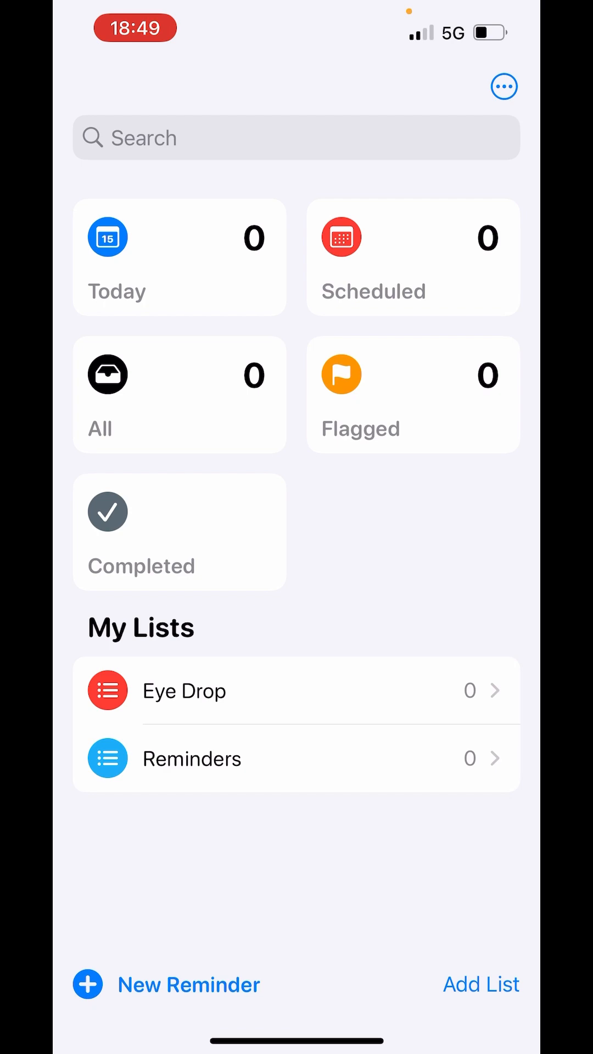
Add a new list named Grocery List in red with the shopping cart icon and save it
{"action": "left_click", "coordinate": [481, 984]}
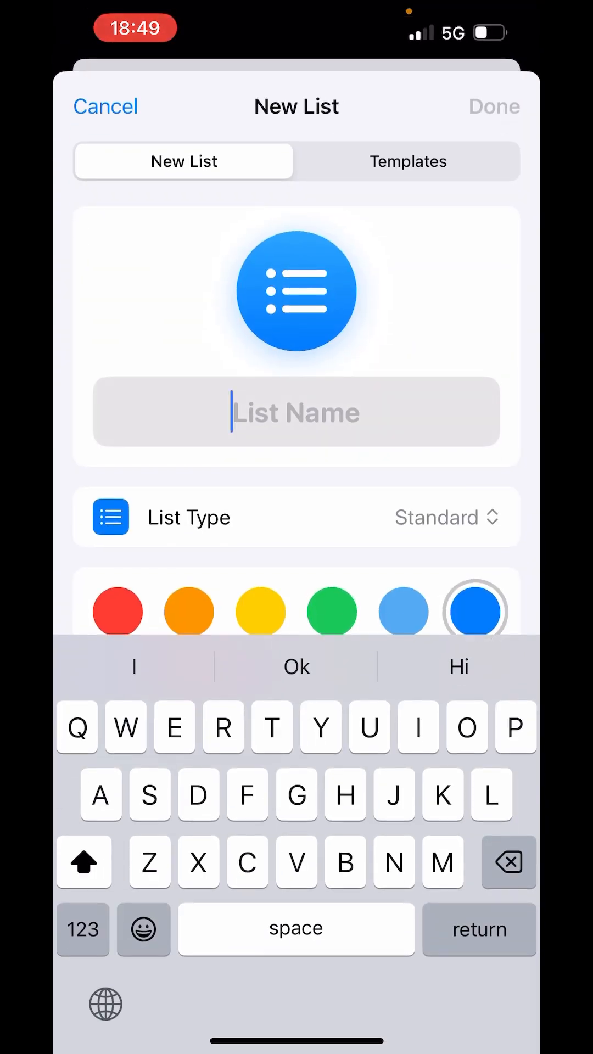
{"action": "type", "text": "Gro"}
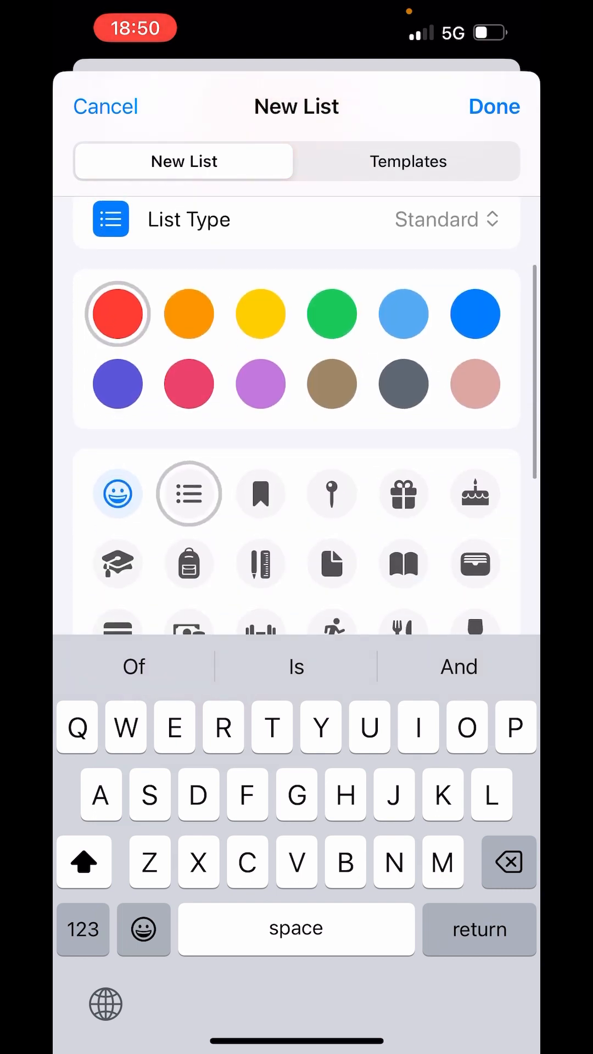
{"action": "scroll", "scroll_direction": "down", "scroll_amount": 3}
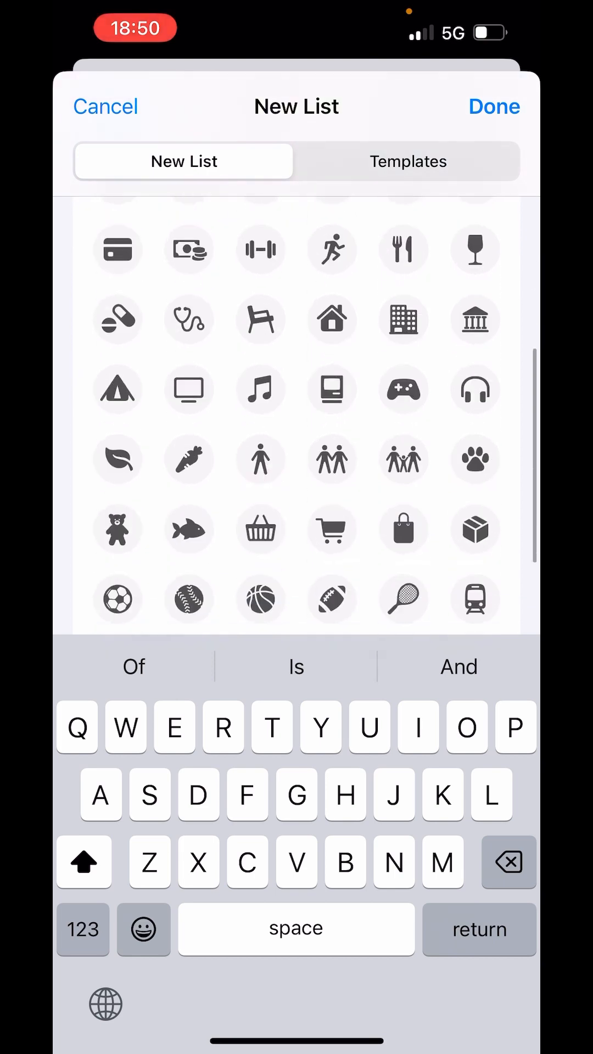
{"action": "left_click", "coordinate": [260, 492]}
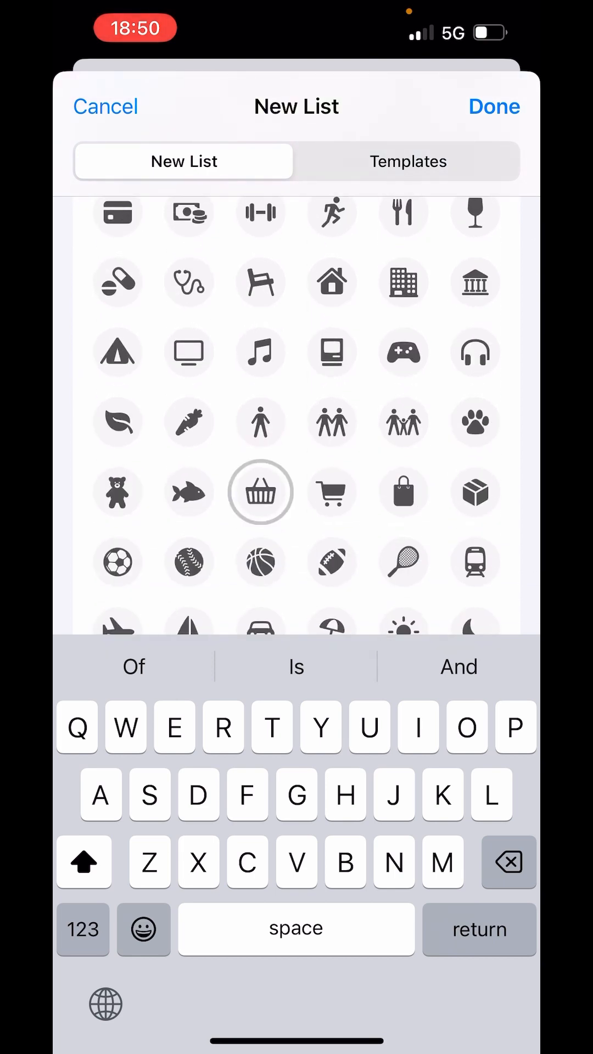
{"action": "left_click", "coordinate": [494, 106]}
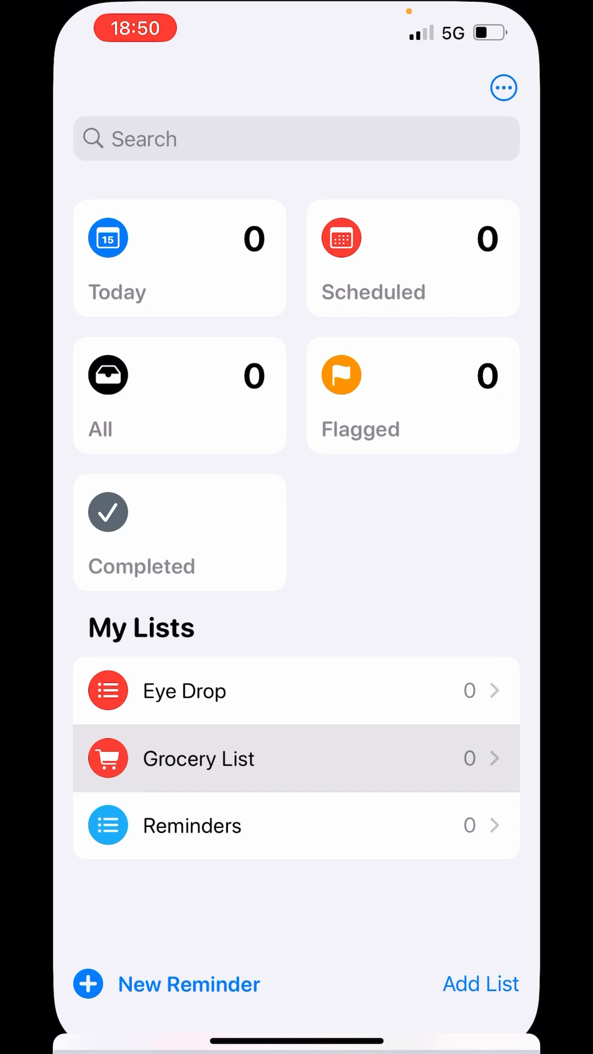
View the Grocery List holding Milk, Yogurt, Lentils, Eggs, Bread, Juice and Ice cream, and show its options
{"action": "left_click", "coordinate": [198, 759]}
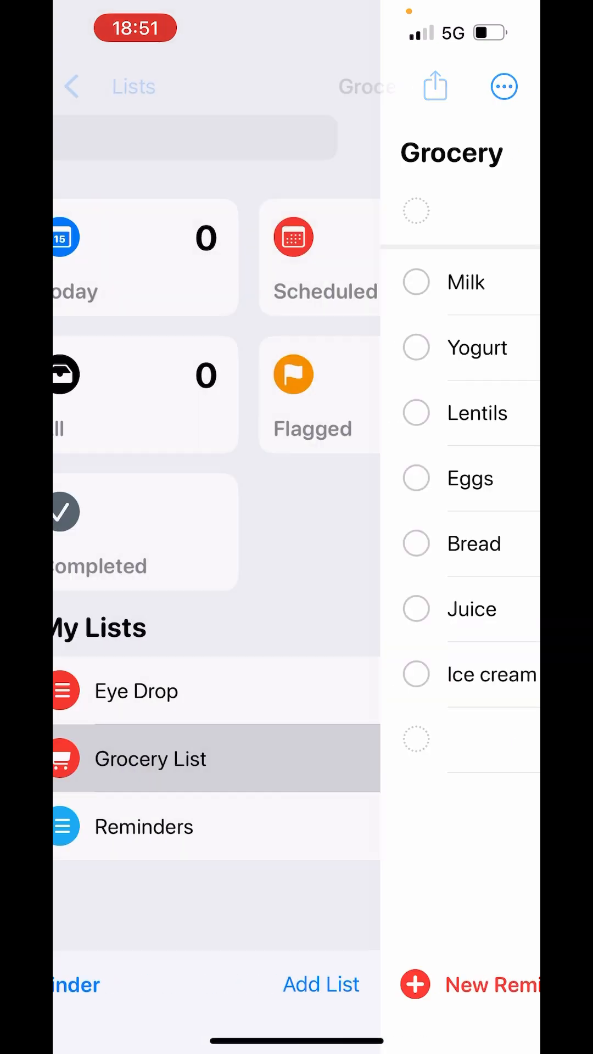
{"action": "left_click", "coordinate": [70, 86]}
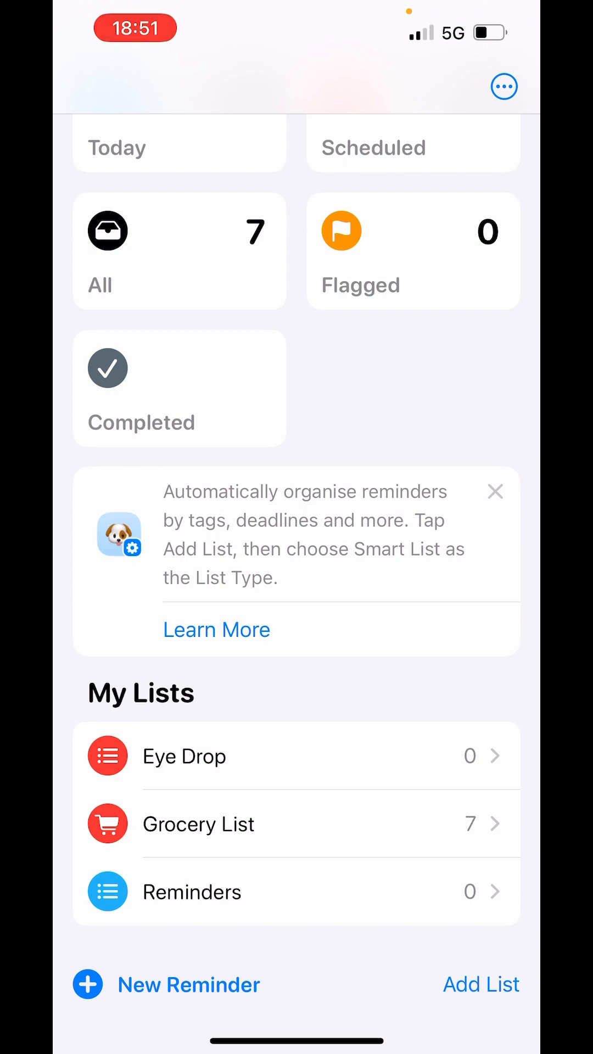
{"action": "left_click", "coordinate": [197, 824]}
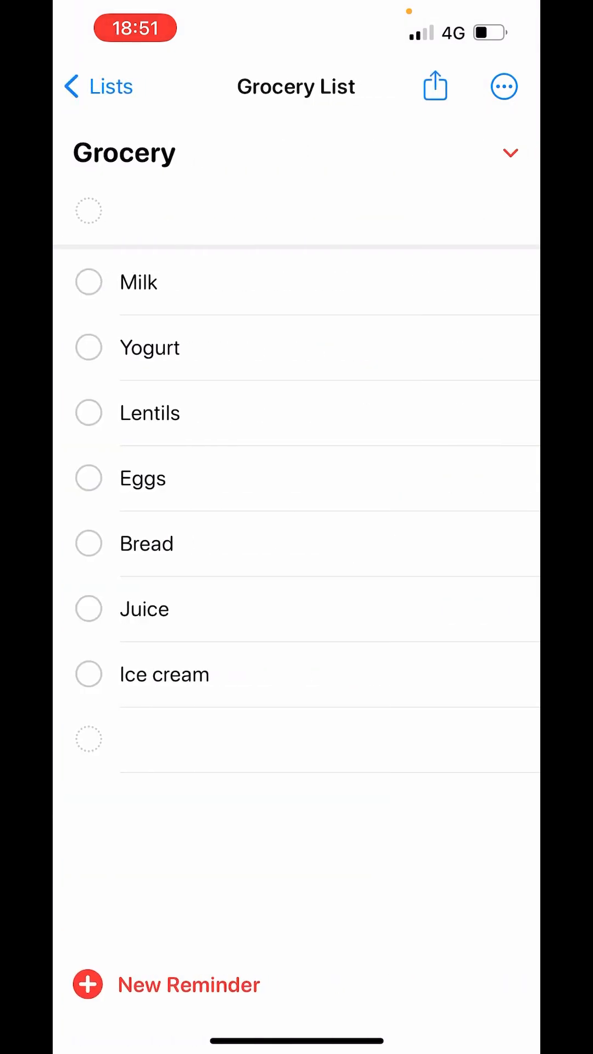
{"action": "left_click", "coordinate": [506, 85]}
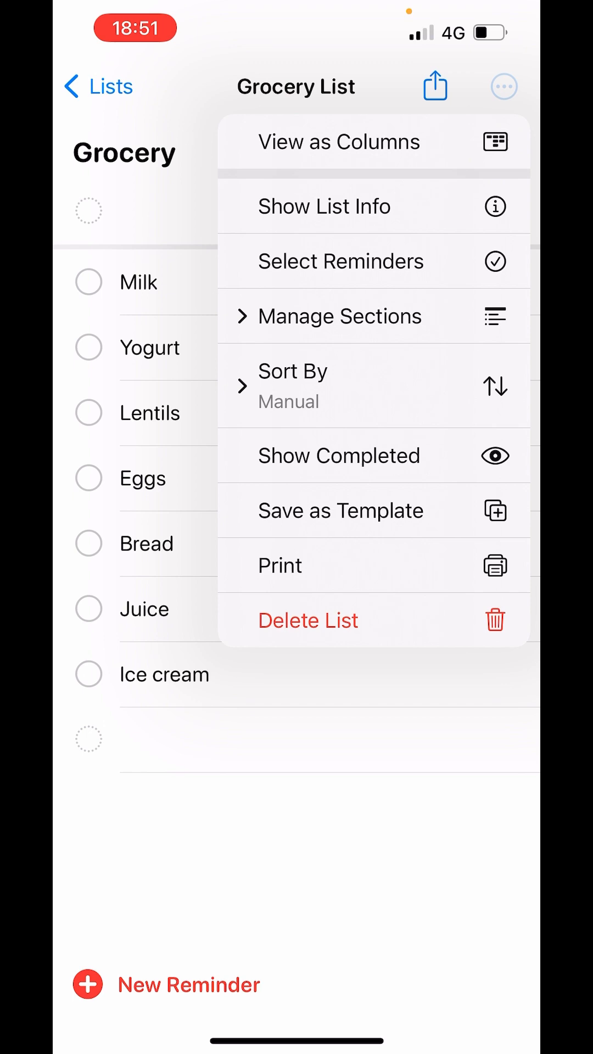
In List Info, change the list type to Shopping so items sort into Beverages, Dairy, Frozen Foods and so on
{"action": "left_click", "coordinate": [324, 206]}
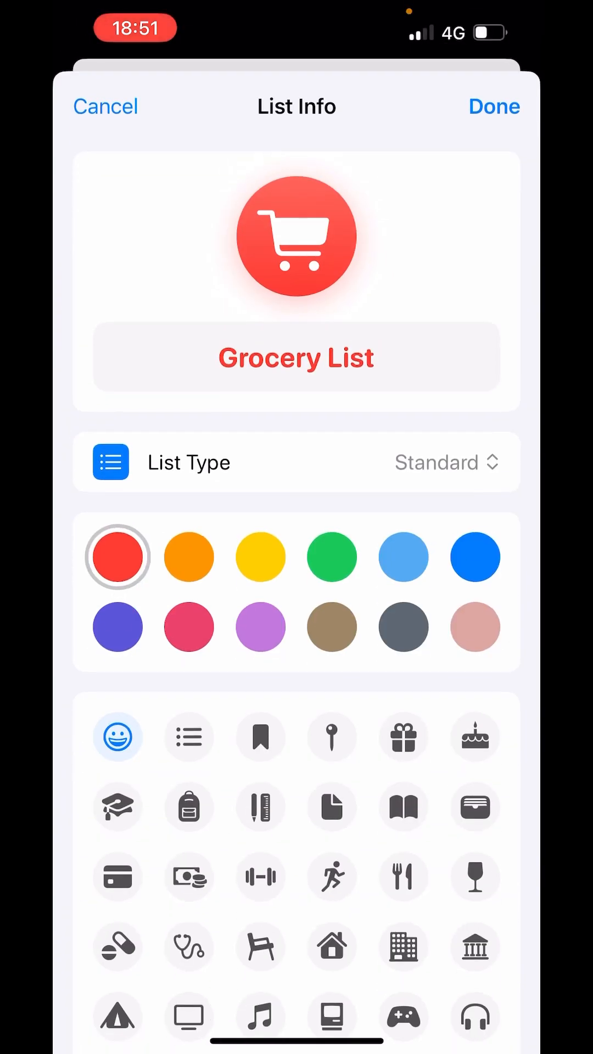
{"action": "left_click", "coordinate": [445, 462]}
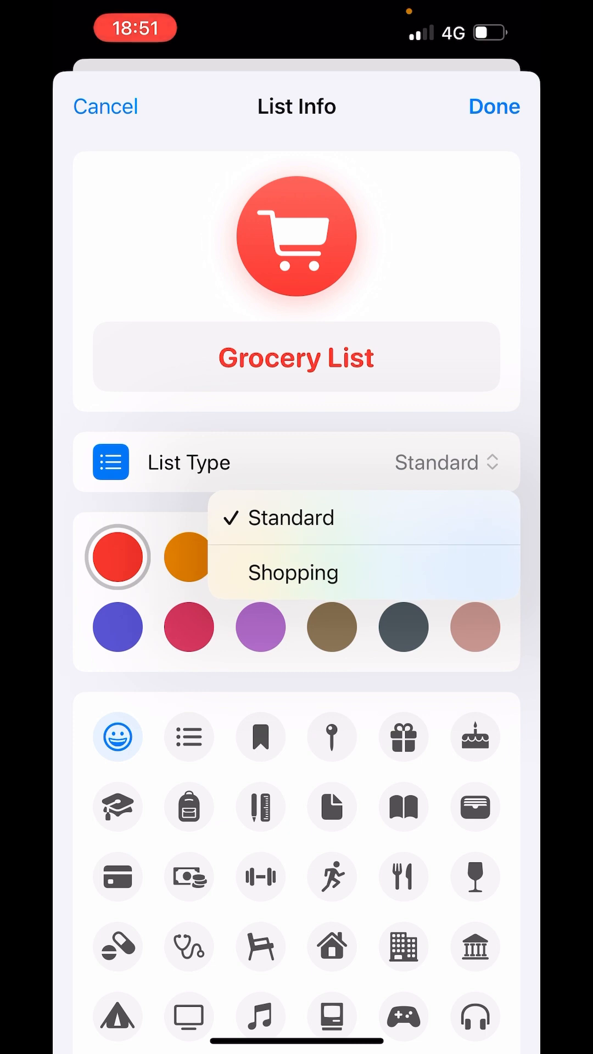
{"action": "left_click", "coordinate": [292, 574]}
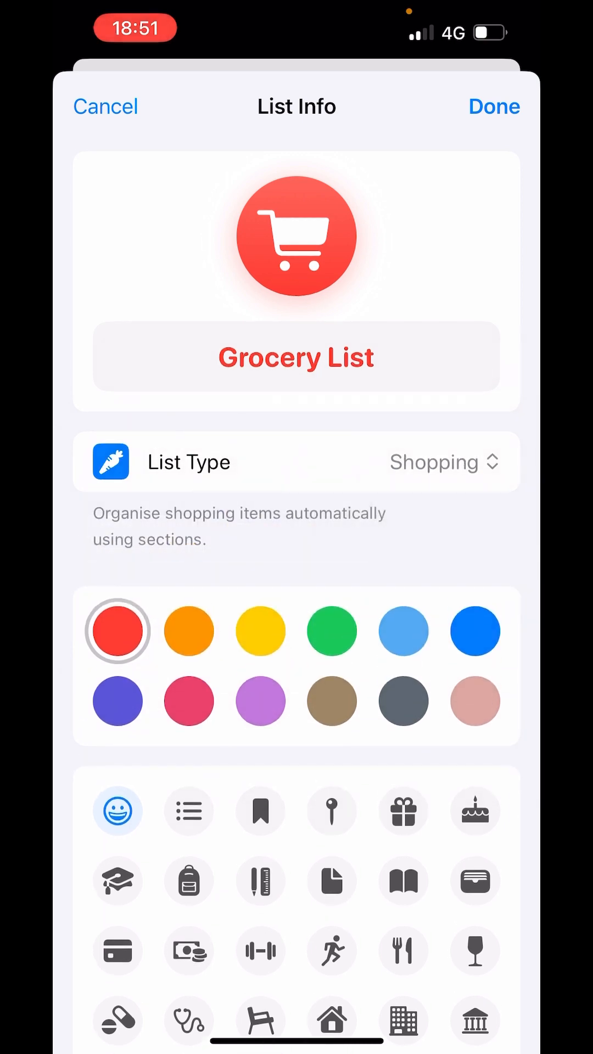
{"action": "left_click", "coordinate": [494, 106]}
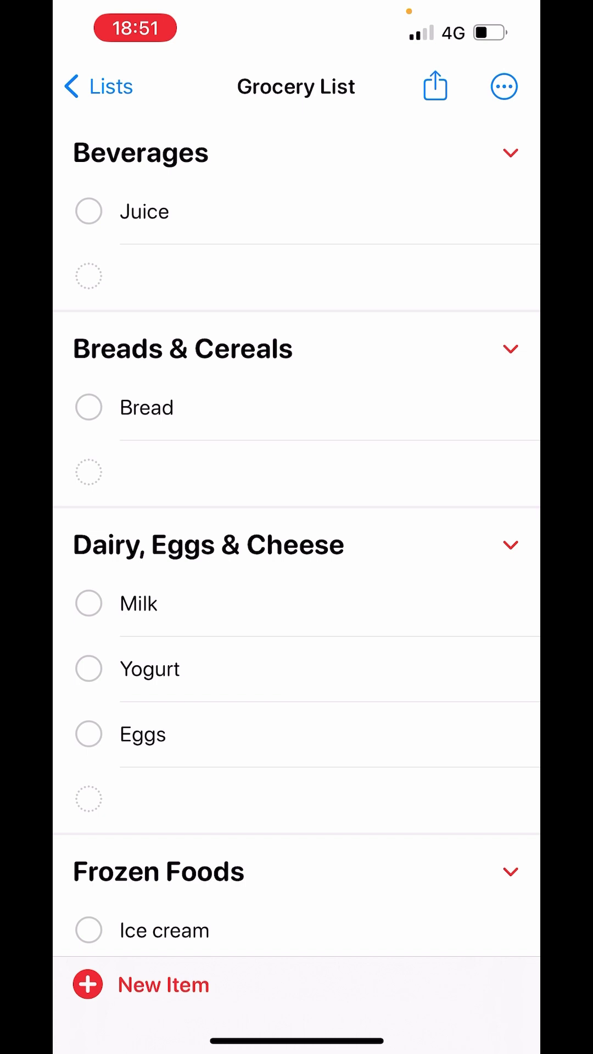
{"action": "scroll", "scroll_direction": "down", "scroll_amount": 3}
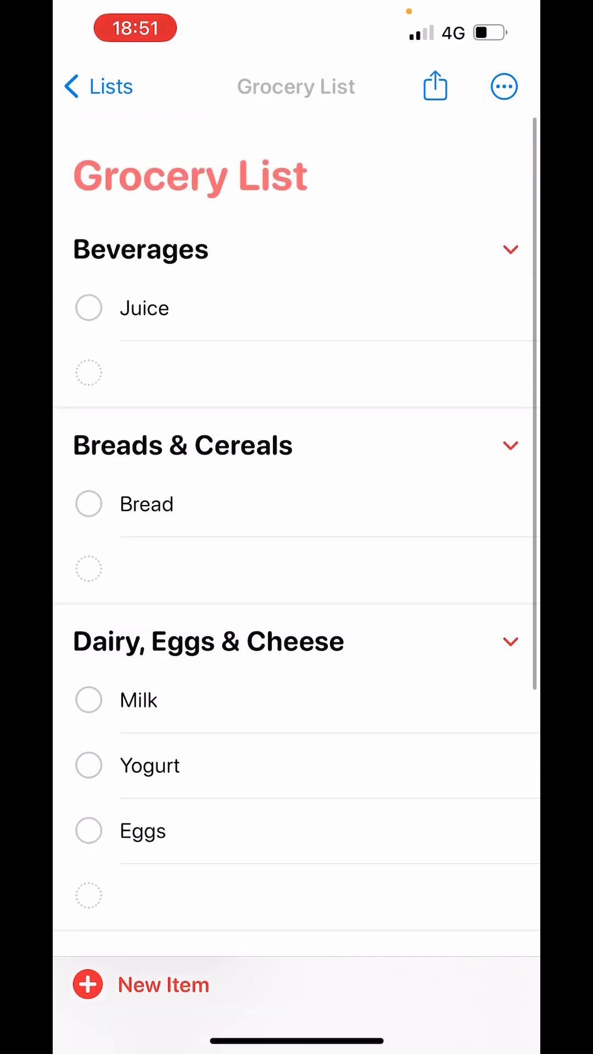
{"action": "scroll", "scroll_direction": "down", "scroll_amount": 3}
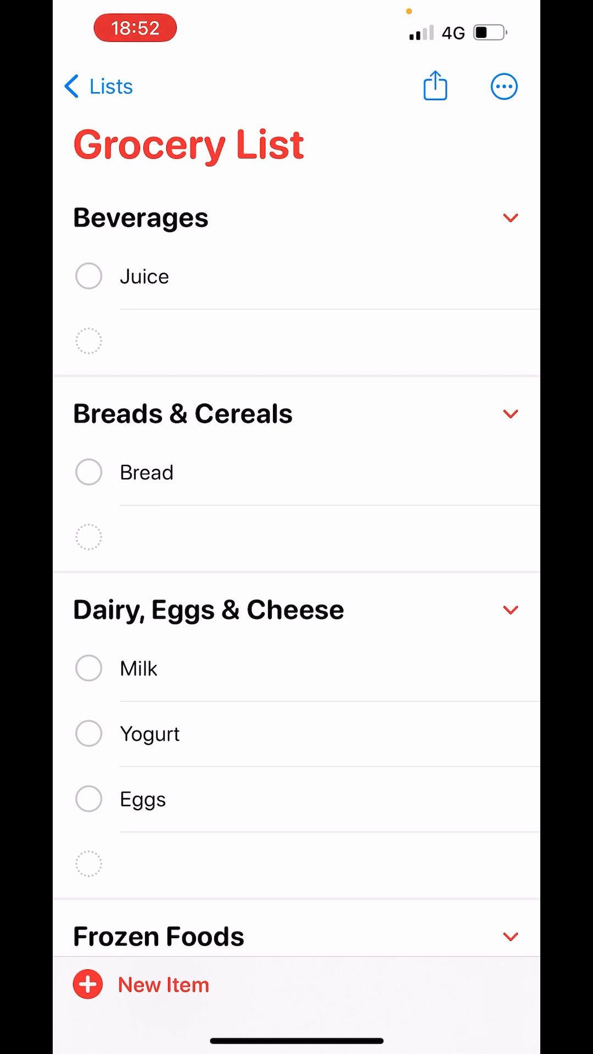
In Edit Sections, move Frozen Foods to the top of the section order and save it
{"action": "left_click", "coordinate": [505, 86]}
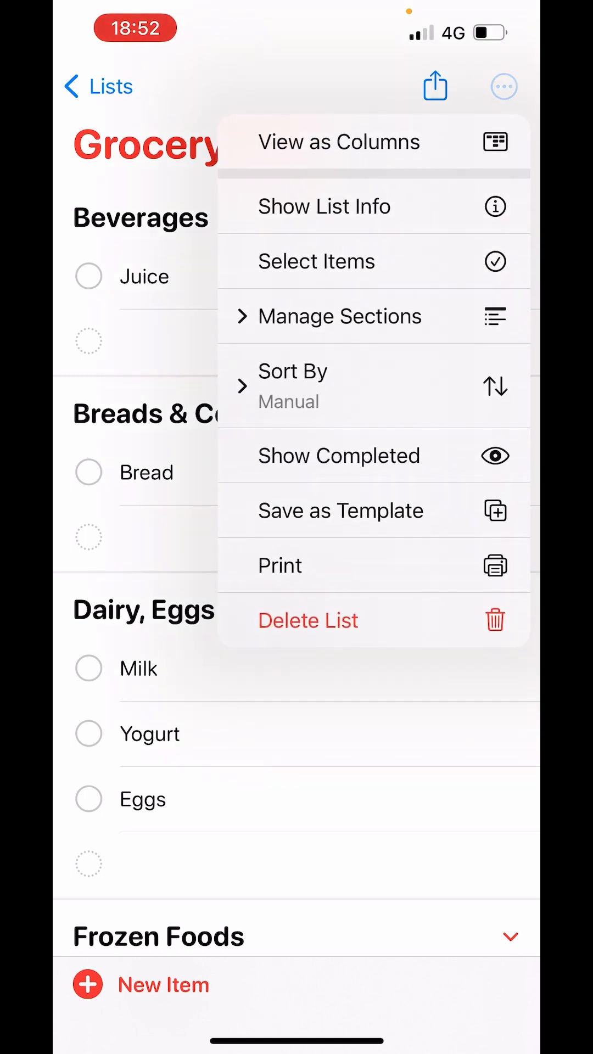
{"action": "left_click", "coordinate": [339, 316]}
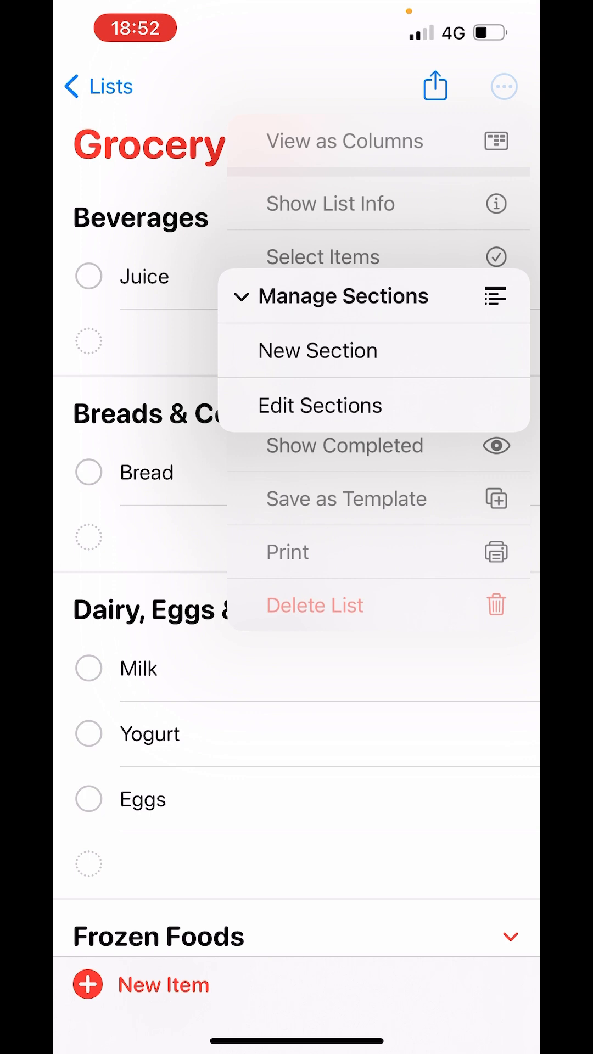
{"action": "left_click", "coordinate": [320, 407]}
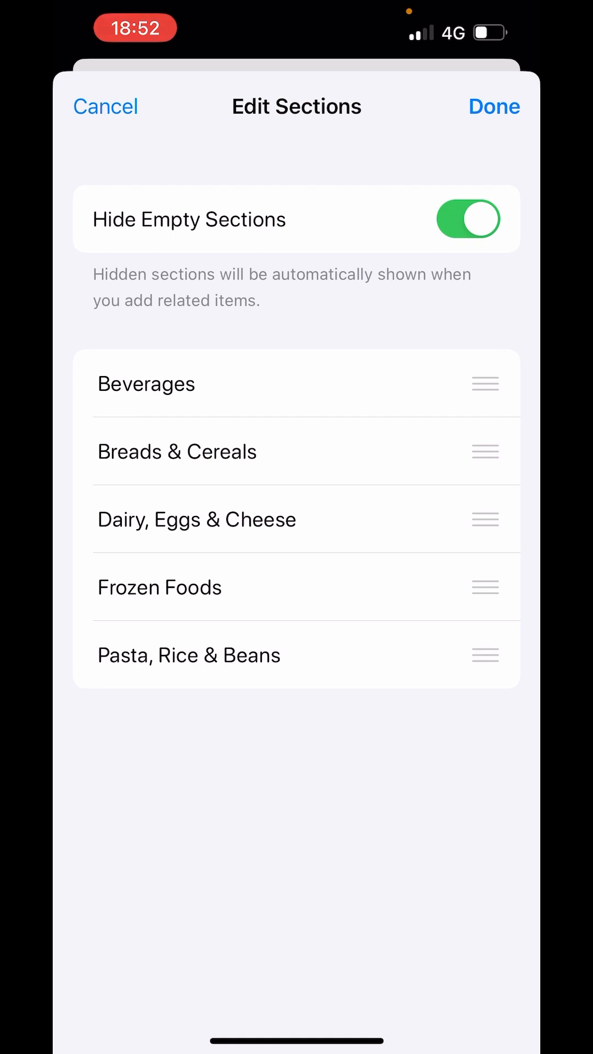
{"action": "left_click_drag", "start_coordinate": [484, 586], "coordinate": [484, 376]}
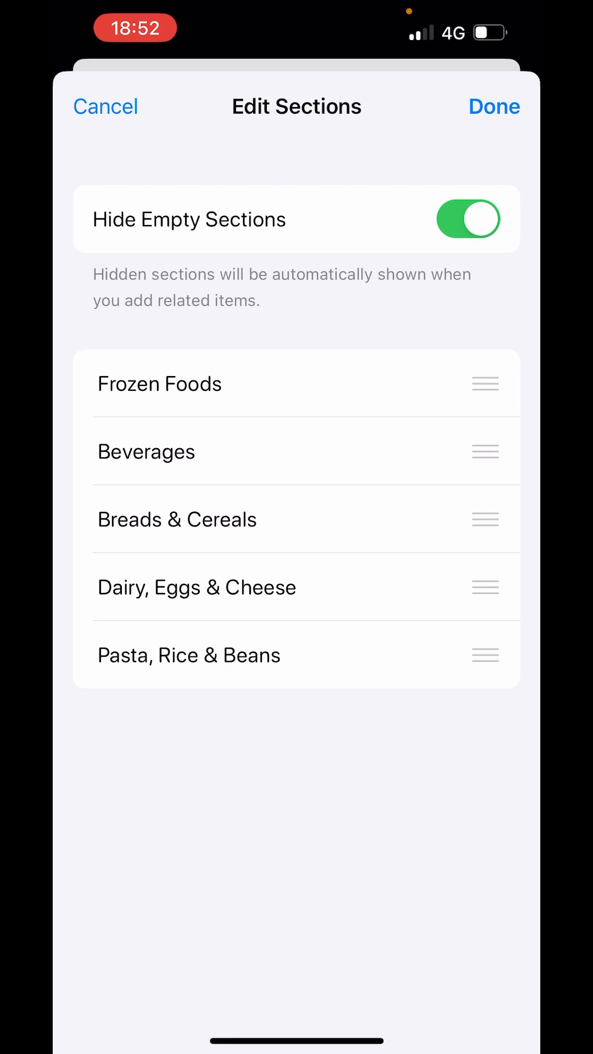
{"action": "left_click", "coordinate": [147, 450]}
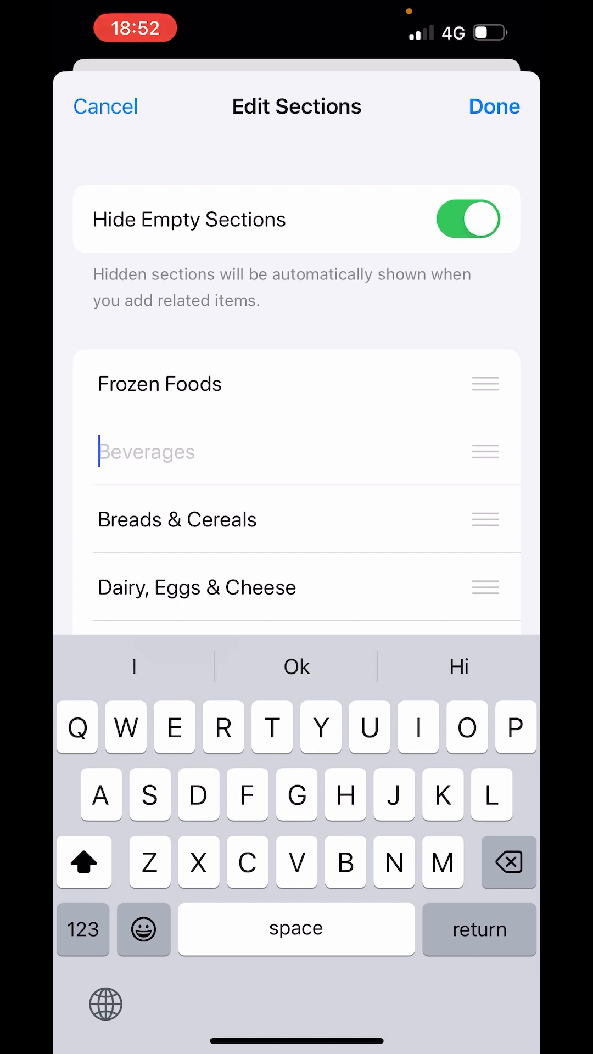
Rename the Beverages section to Juice
{"action": "type", "text": "Juic"}
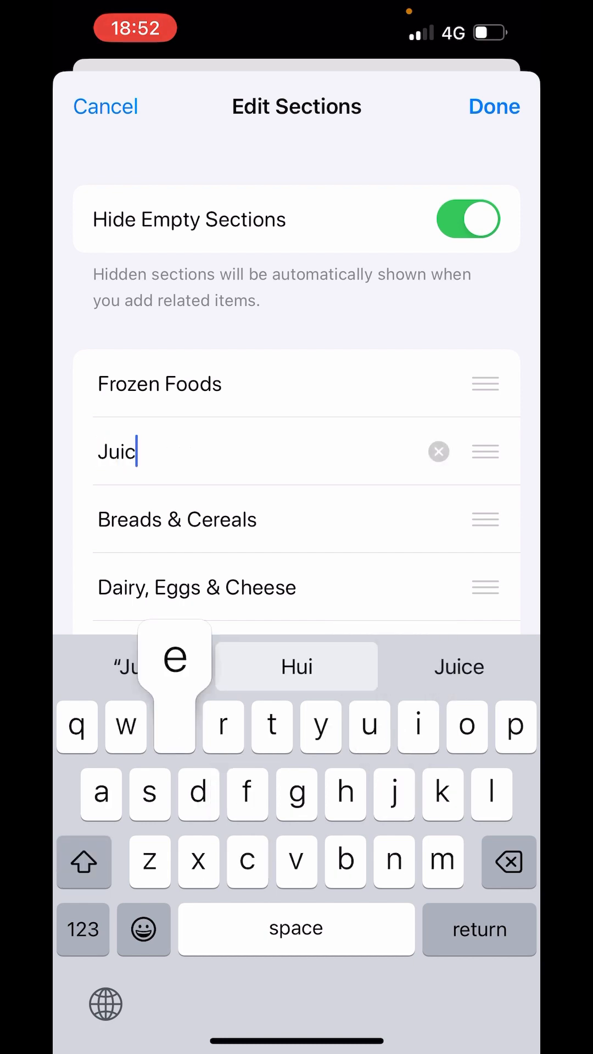
{"action": "left_click", "coordinate": [494, 106]}
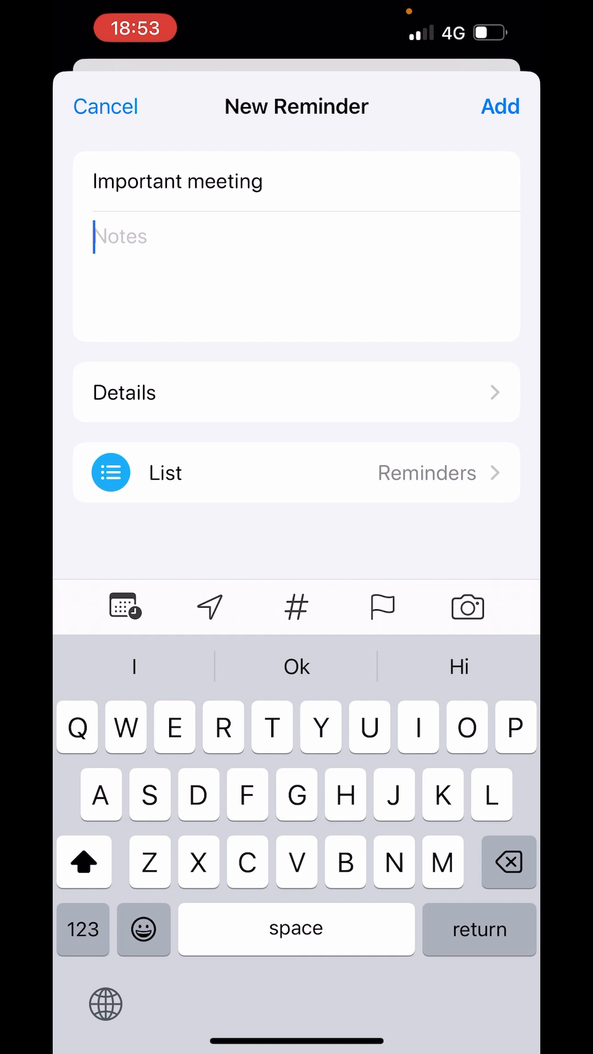
Add the note 'Very imp meeting on 24th of' to the Important meeting reminder and show its Details
{"action": "type", "text": "Very imp meeting on"}
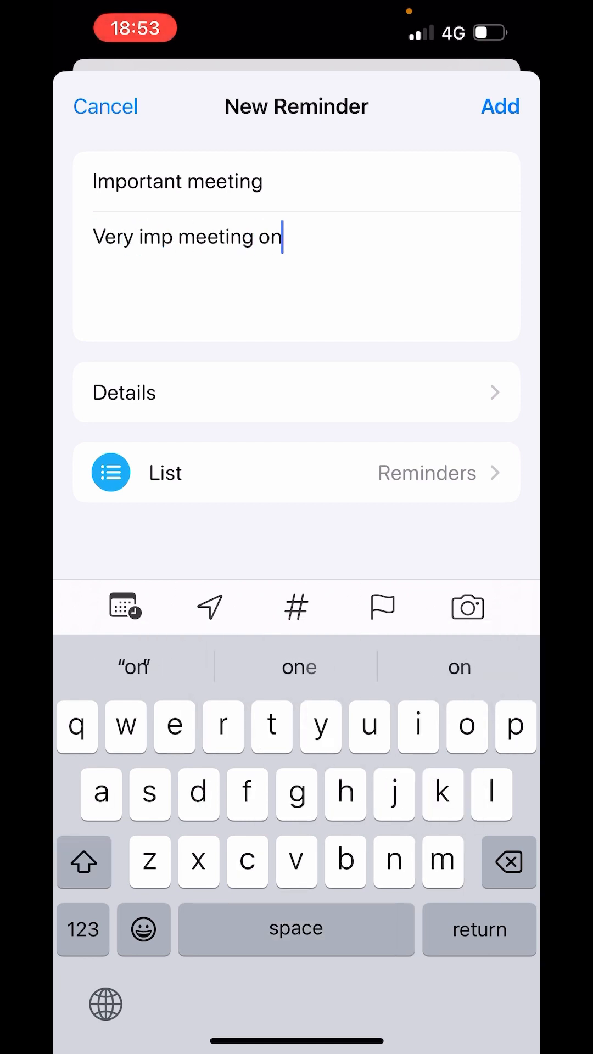
{"action": "type", "text": "24"}
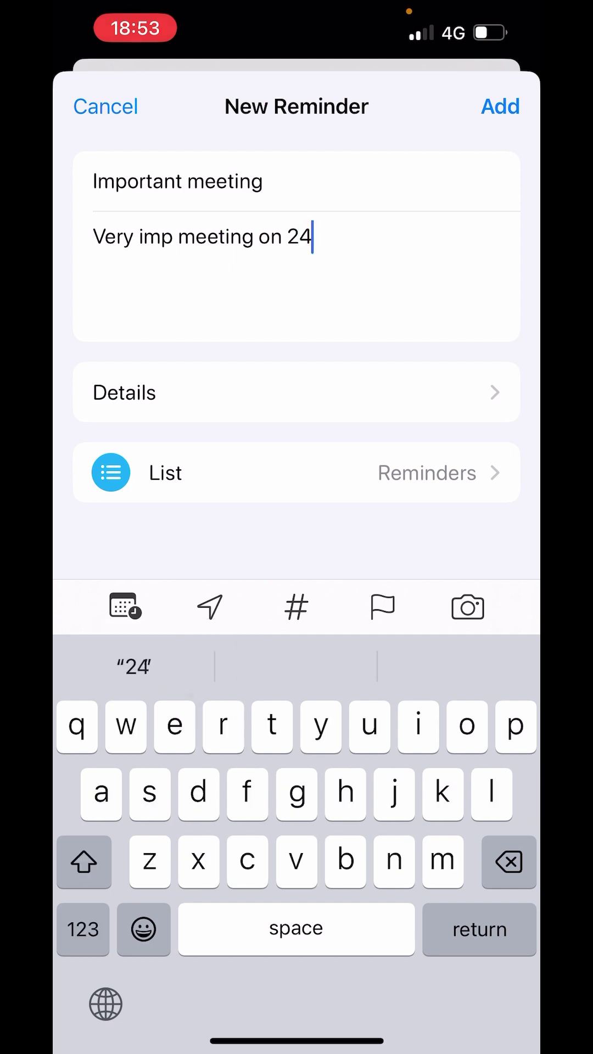
{"action": "type", "text": "th of"}
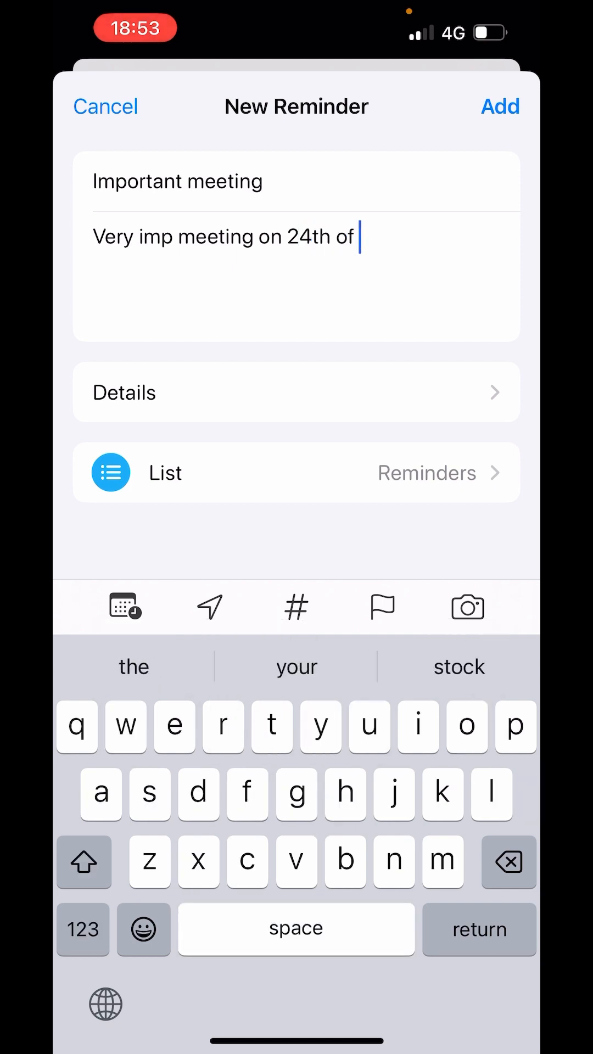
{"action": "left_click", "coordinate": [127, 393]}
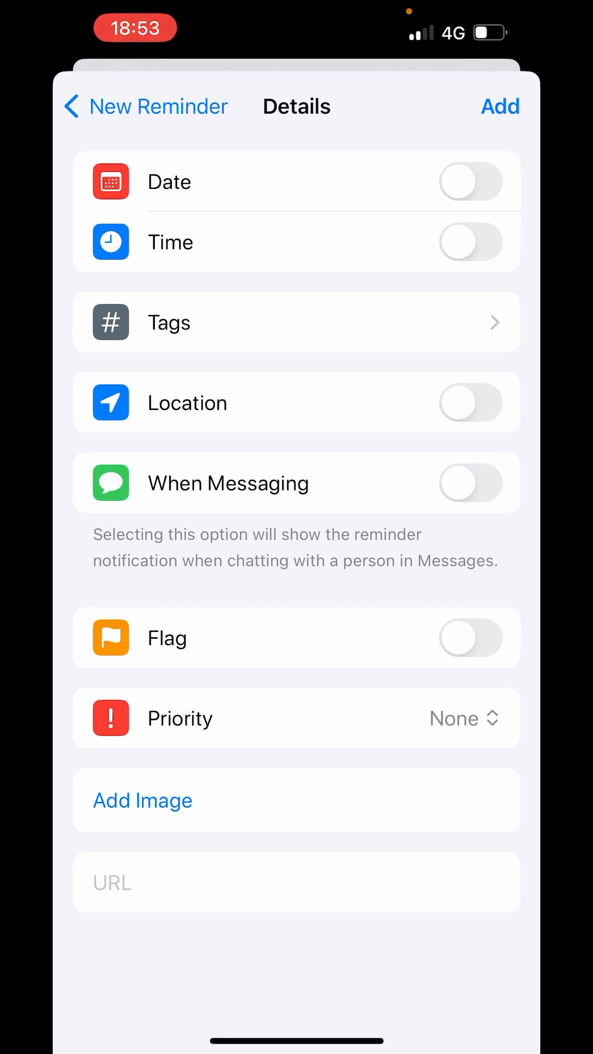
Turn on a location trigger set to arriving at Winni Cakes & More
{"action": "left_click", "coordinate": [470, 402]}
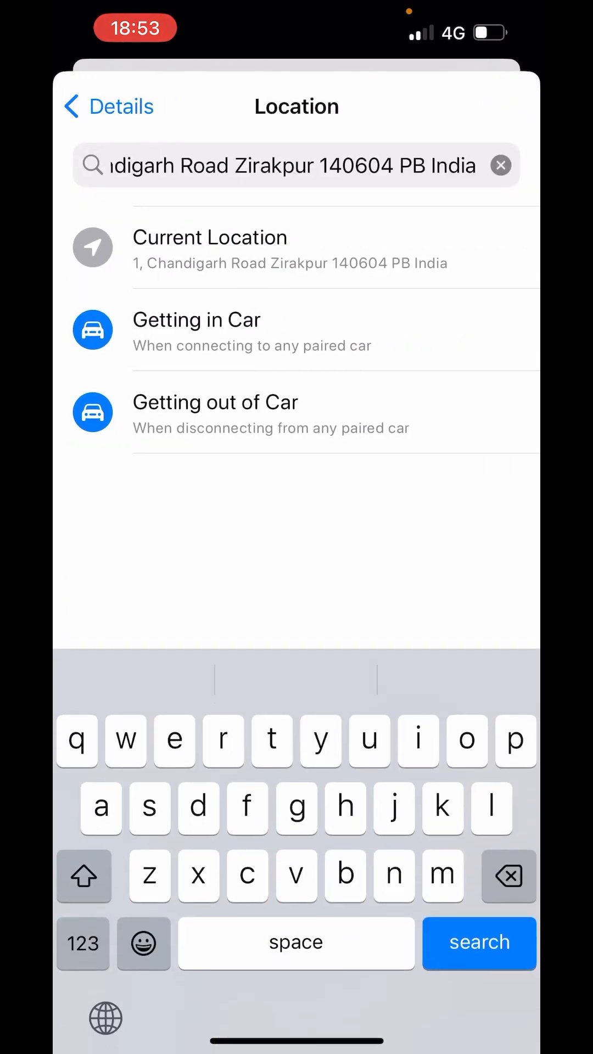
{"action": "left_click", "coordinate": [500, 165]}
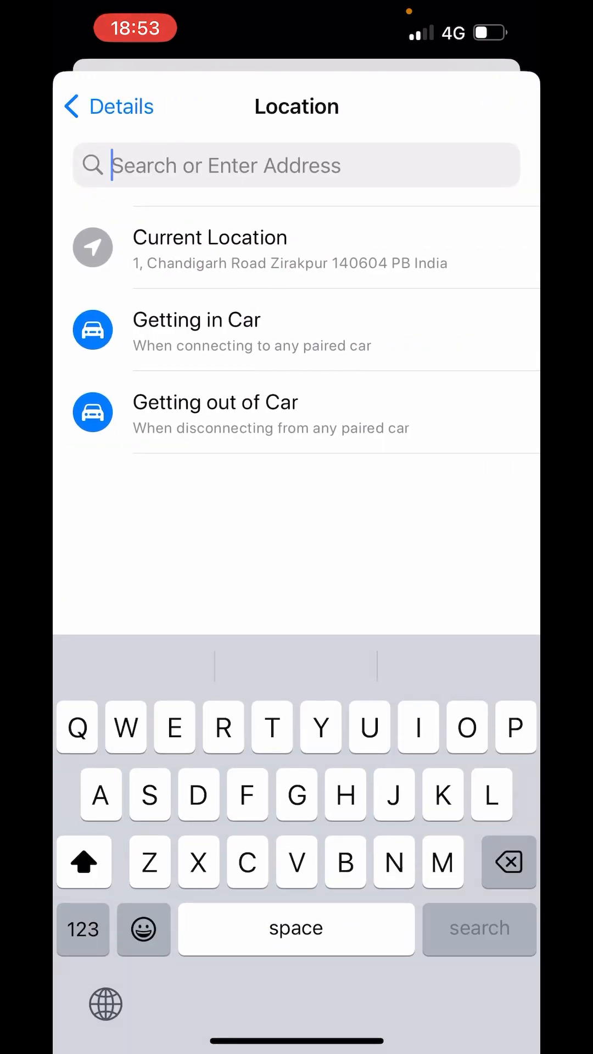
{"action": "type", "text": "Winni"}
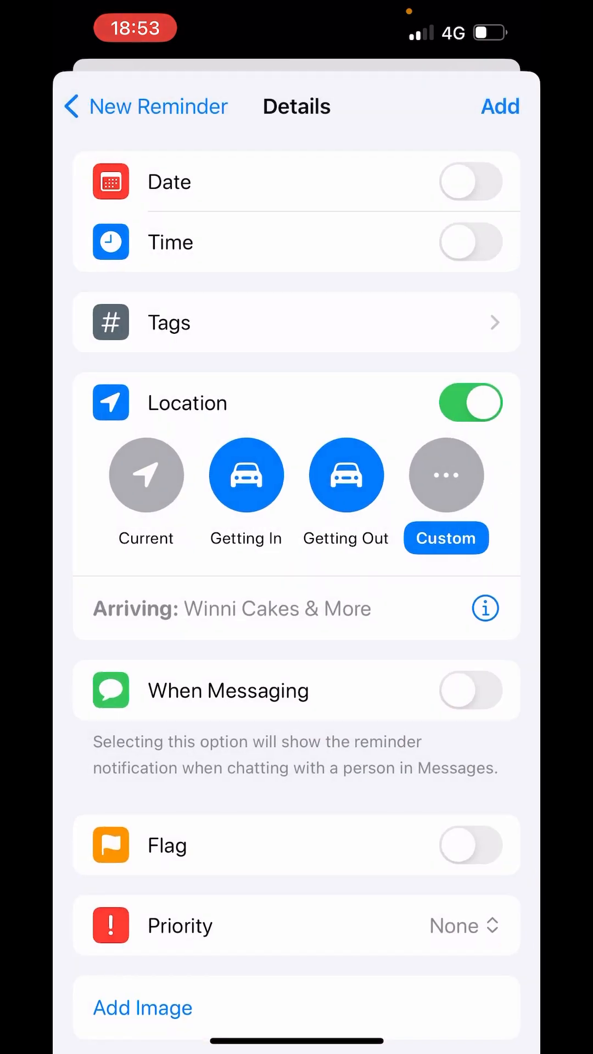
Turn on Date and Time for Friday 24 November 2023 at 11:00 and show the early-reminder choices
{"action": "left_click", "coordinate": [473, 181]}
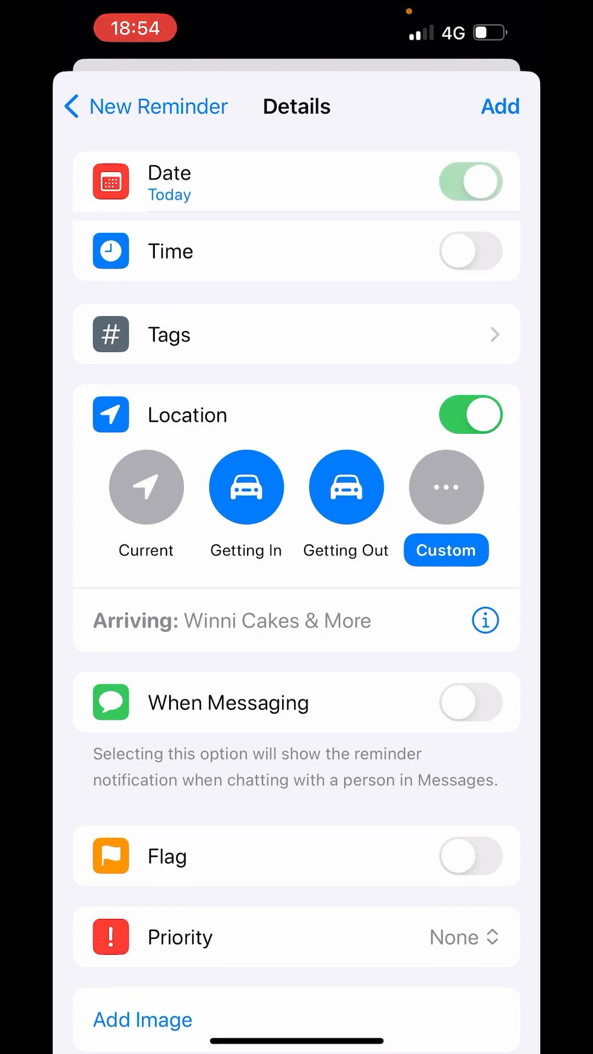
{"action": "left_click", "coordinate": [470, 182]}
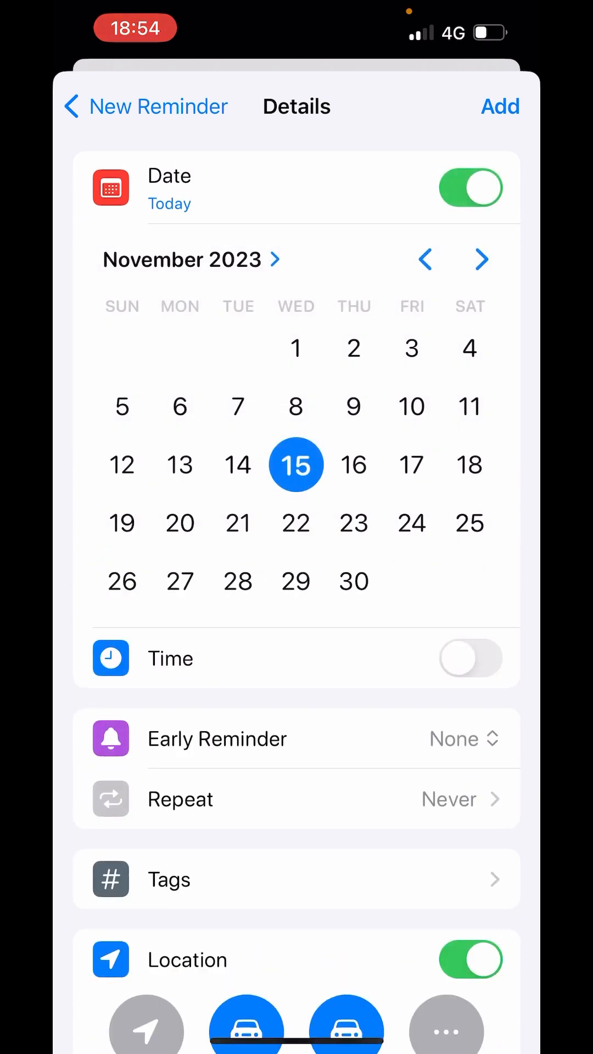
{"action": "left_click", "coordinate": [412, 522]}
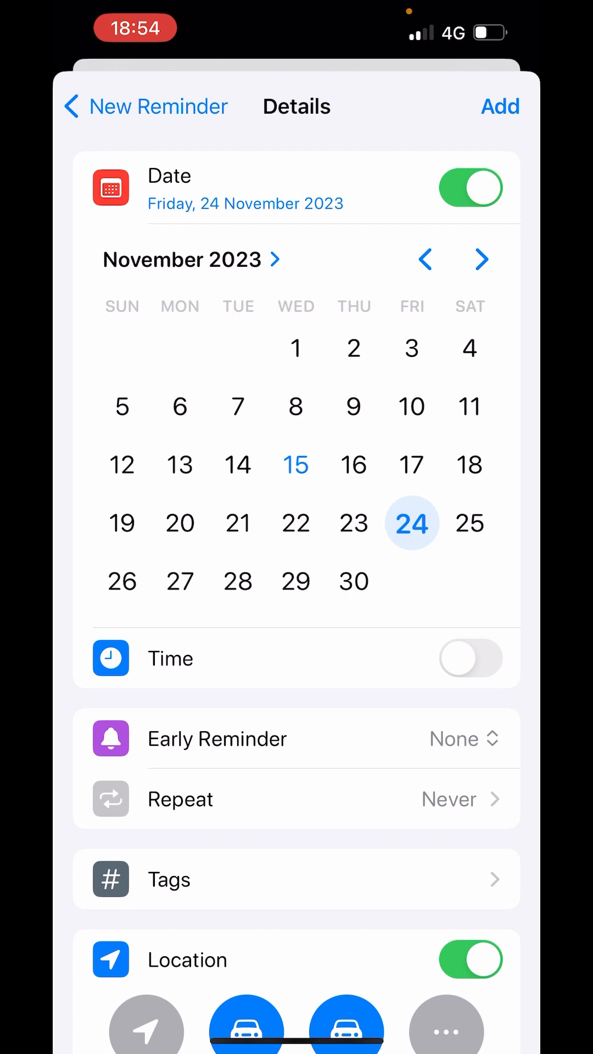
{"action": "left_click", "coordinate": [466, 658]}
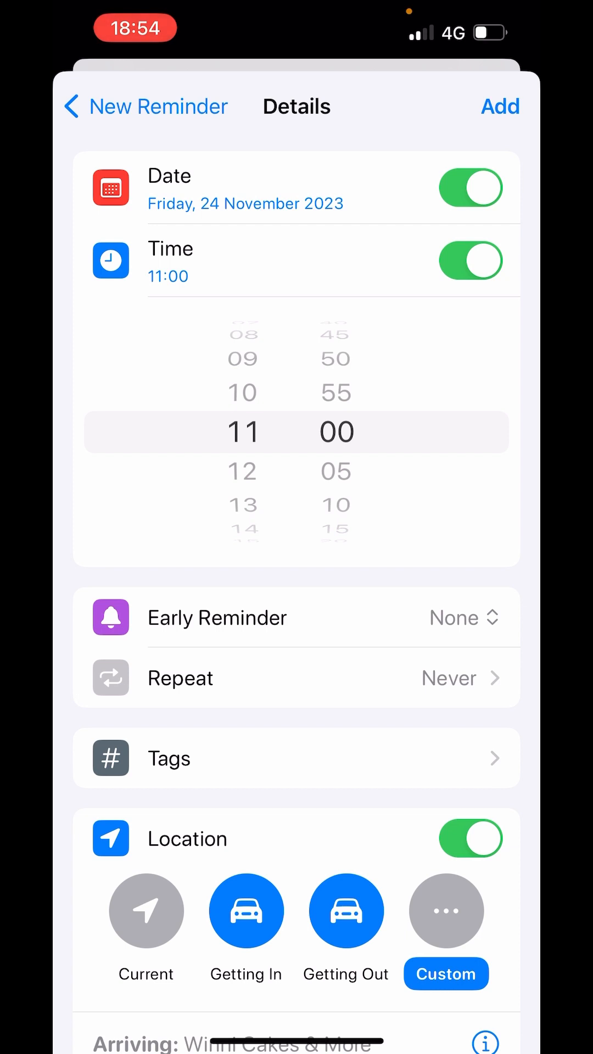
{"action": "left_click", "coordinate": [464, 617]}
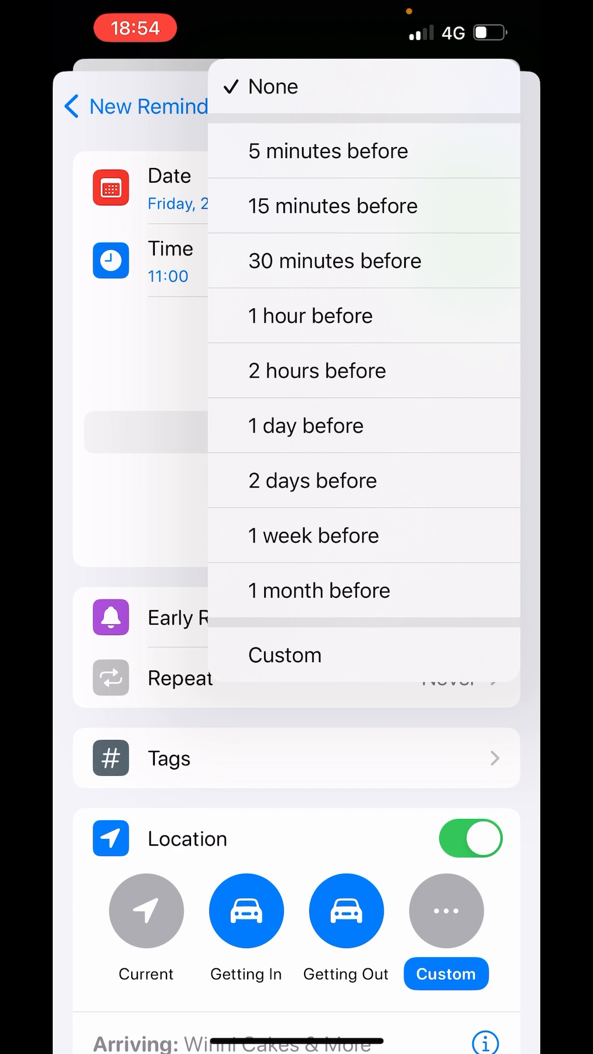
Set a 1-day-before early alert, enable When Messaging, and set priority to High
{"action": "left_click", "coordinate": [305, 426]}
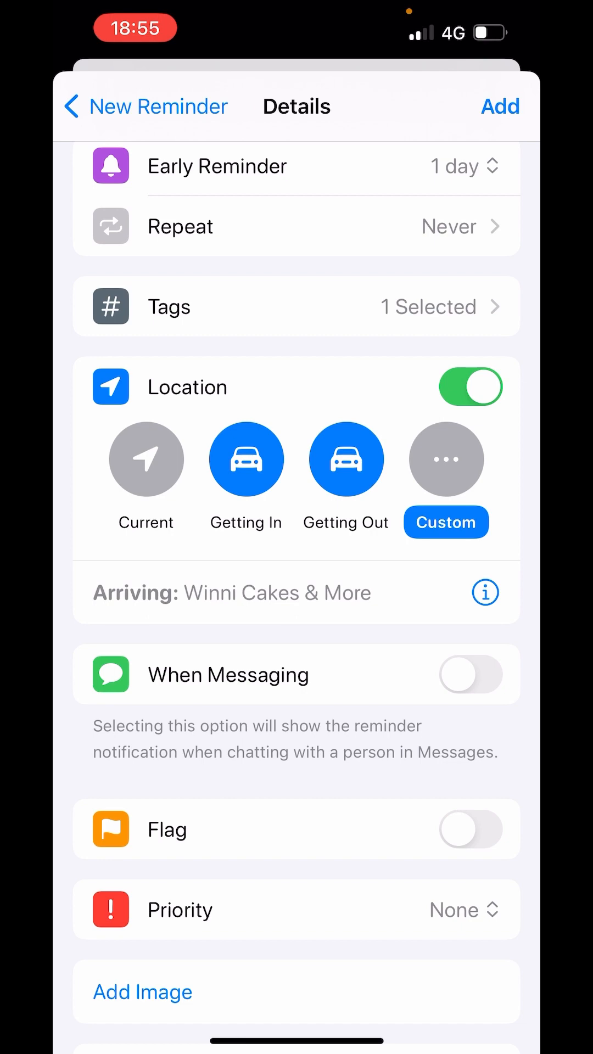
{"action": "left_click", "coordinate": [470, 674]}
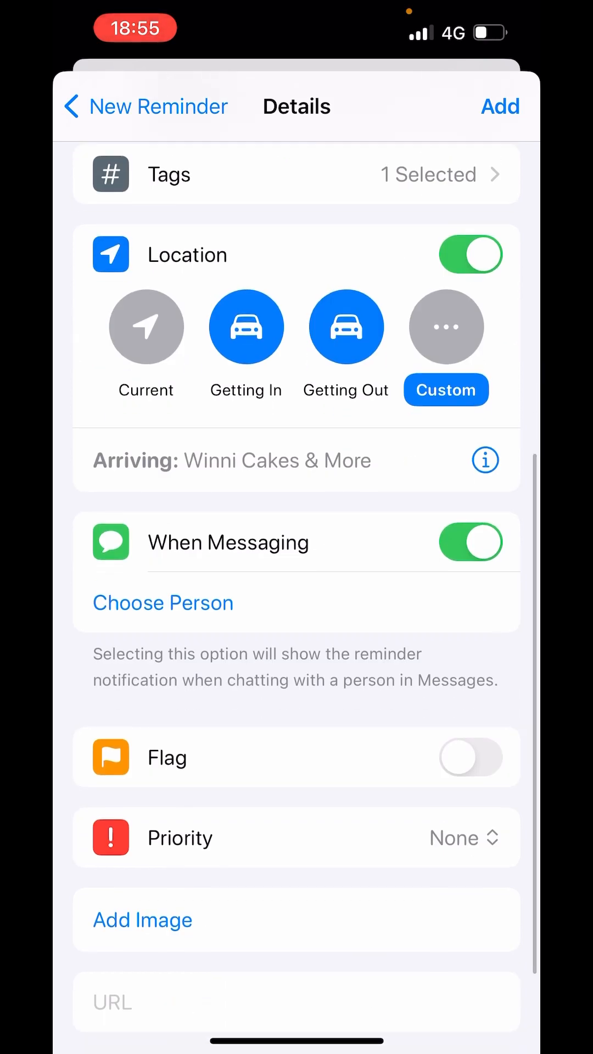
{"action": "left_click", "coordinate": [471, 757]}
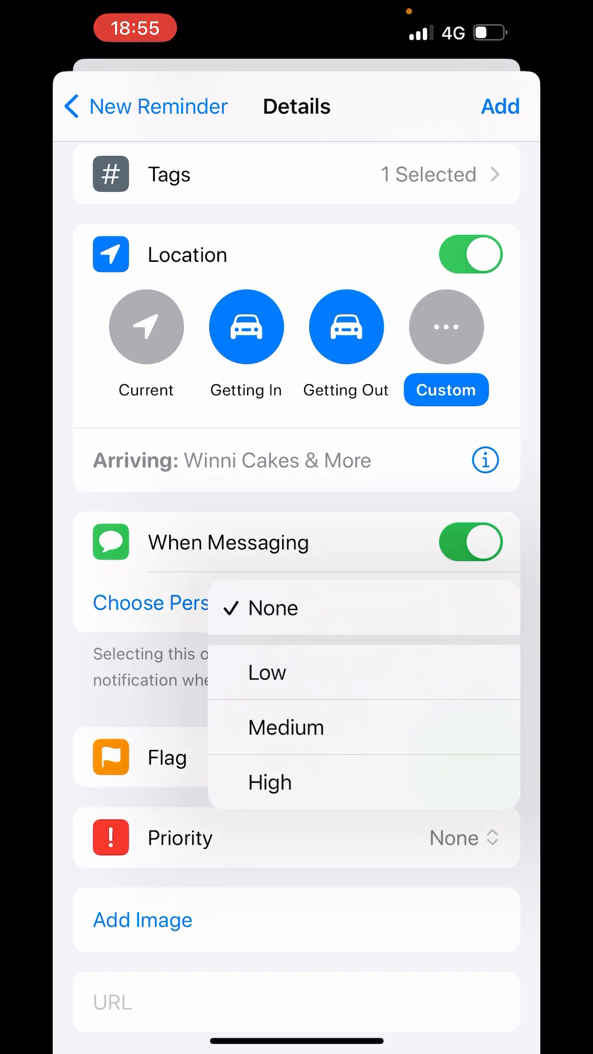
{"action": "left_click", "coordinate": [270, 782]}
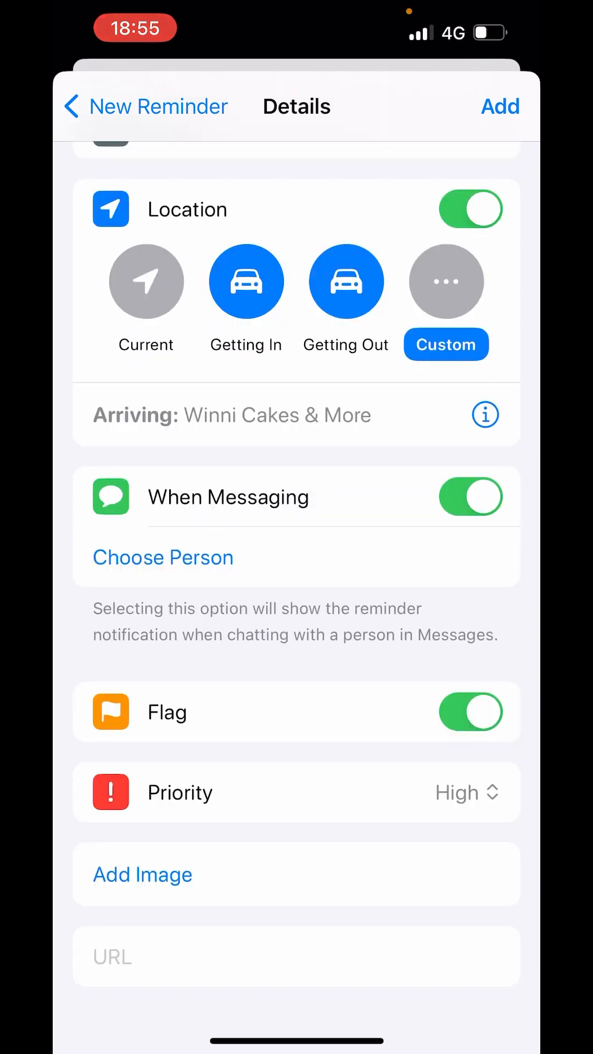